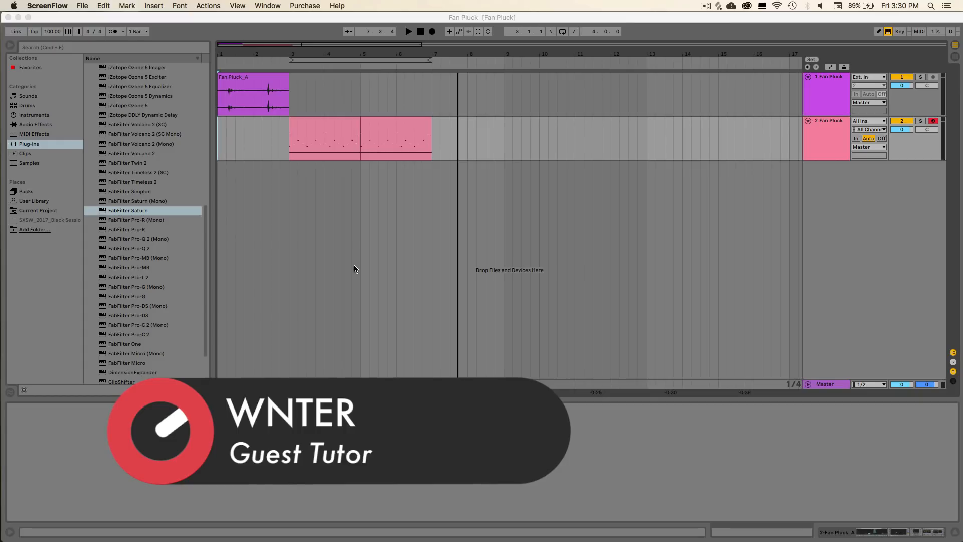
- Play the arrangement to audition the fan-noise clip, then stop playback
click(250, 91)
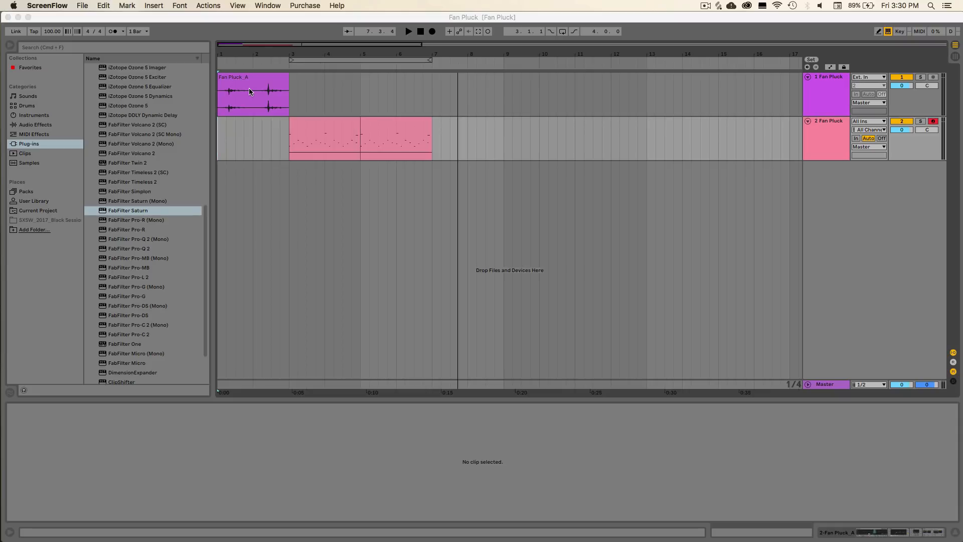
mouse_move(362, 144)
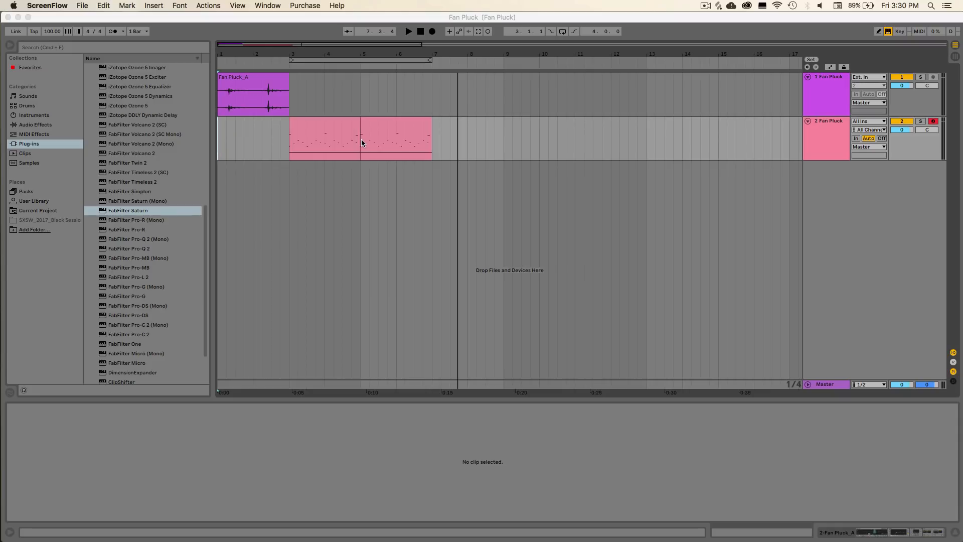
click(418, 32)
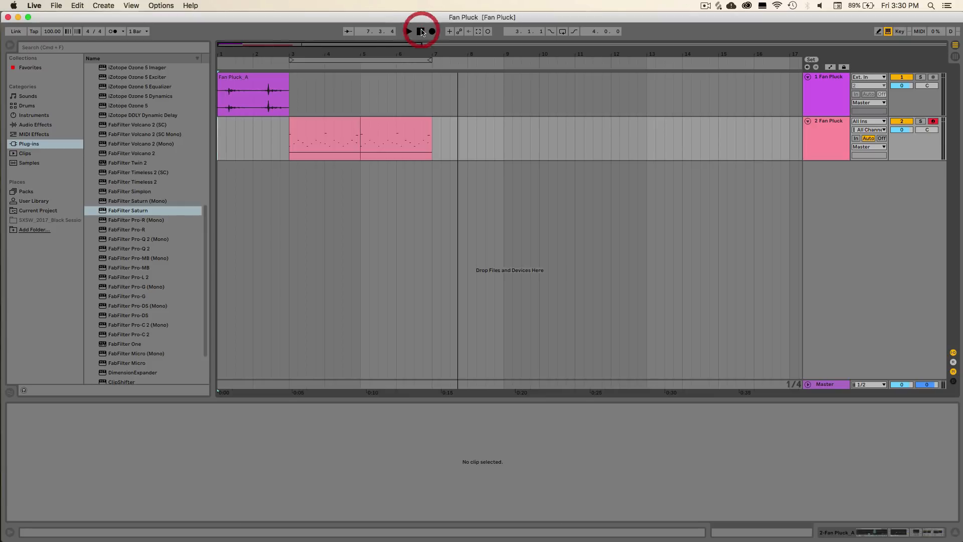
click(407, 31)
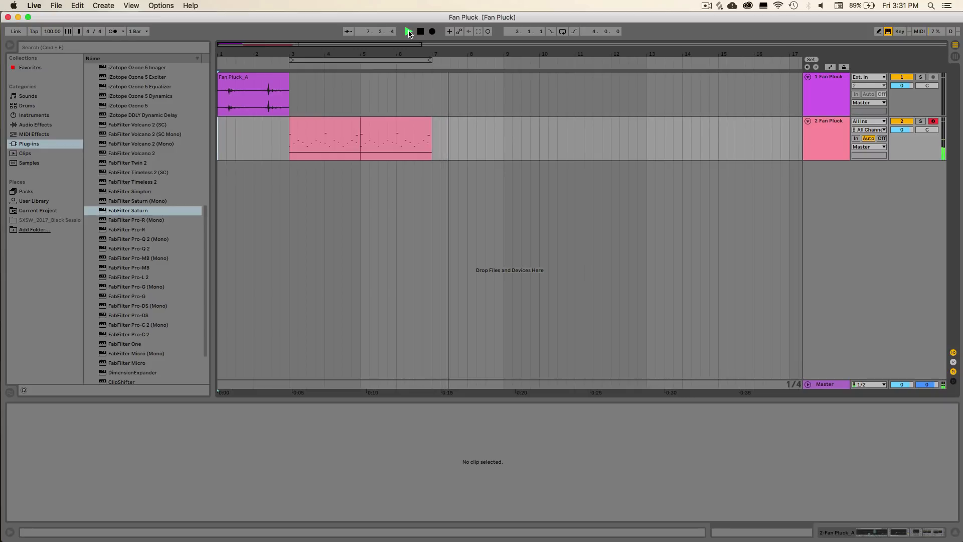
click(421, 31)
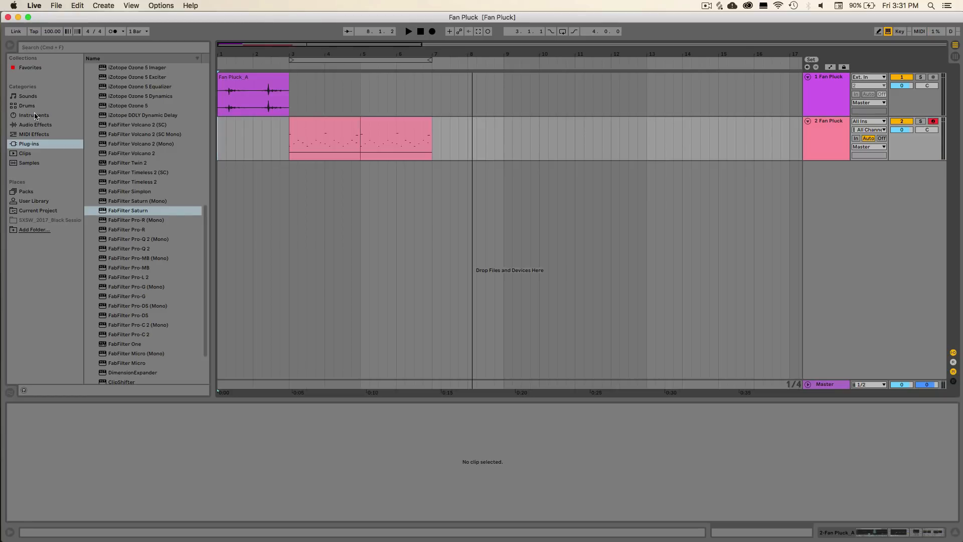
- Add a Simpler instrument on a new third track and select the Fan Pluck_A clip
click(33, 114)
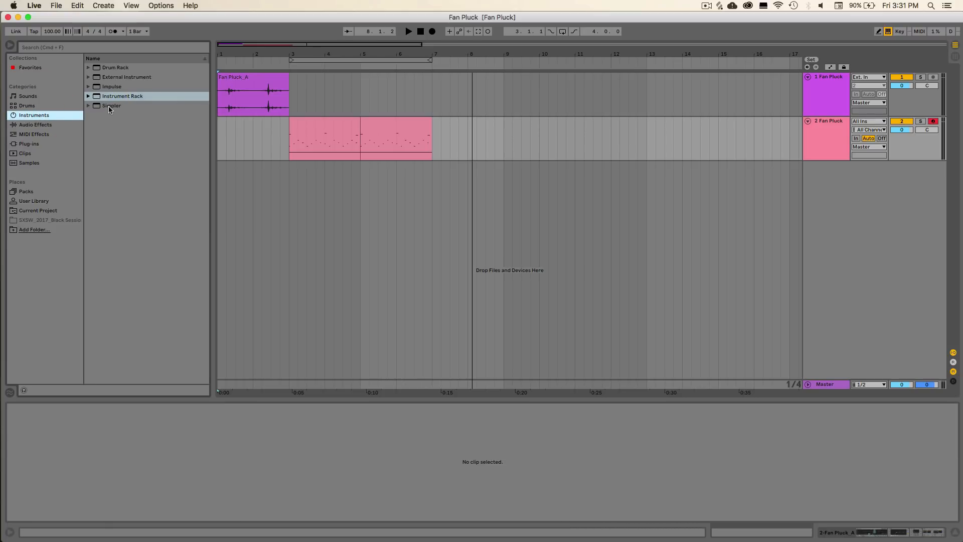
drag(112, 106, 803, 174)
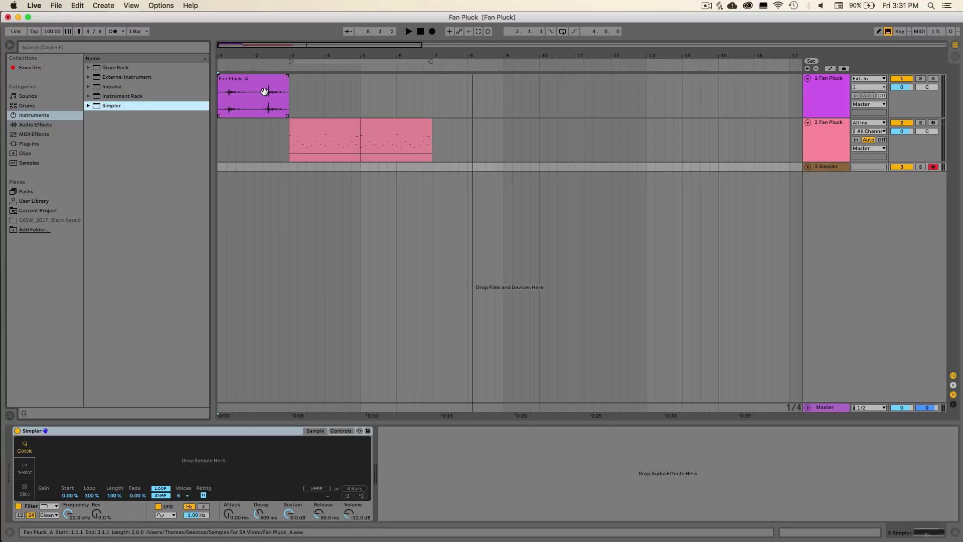
click(38, 210)
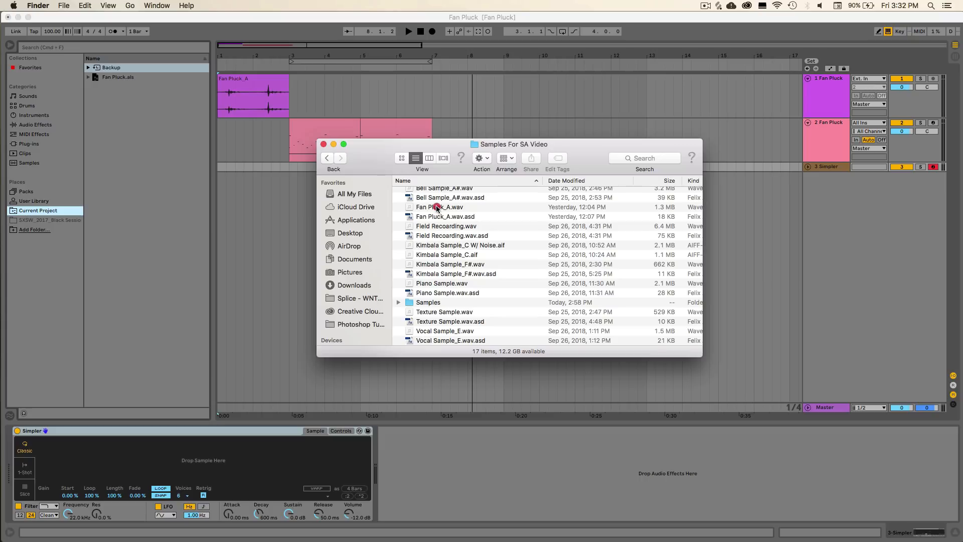
- Load Fan Pluck_A.wav into the Simpler and close the samples Finder window
double_click(439, 206)
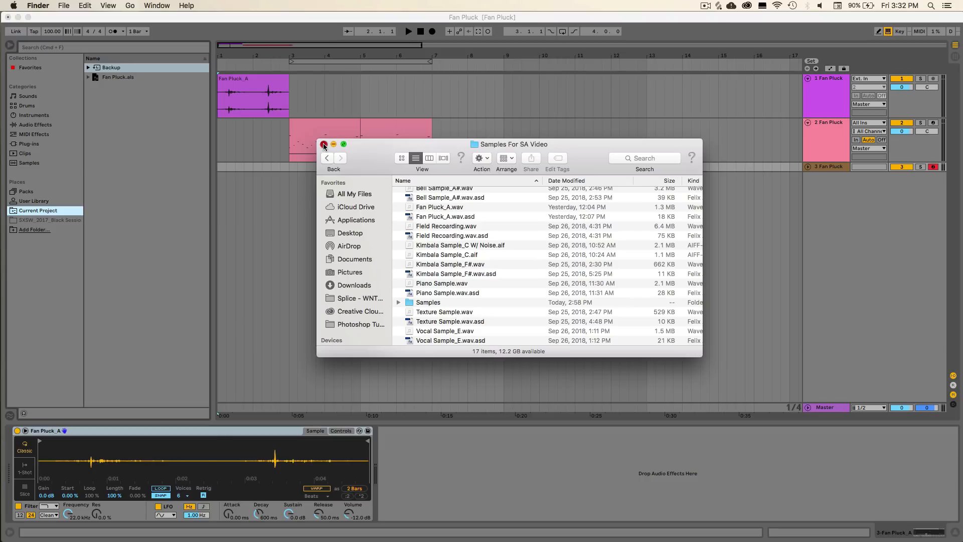
click(324, 144)
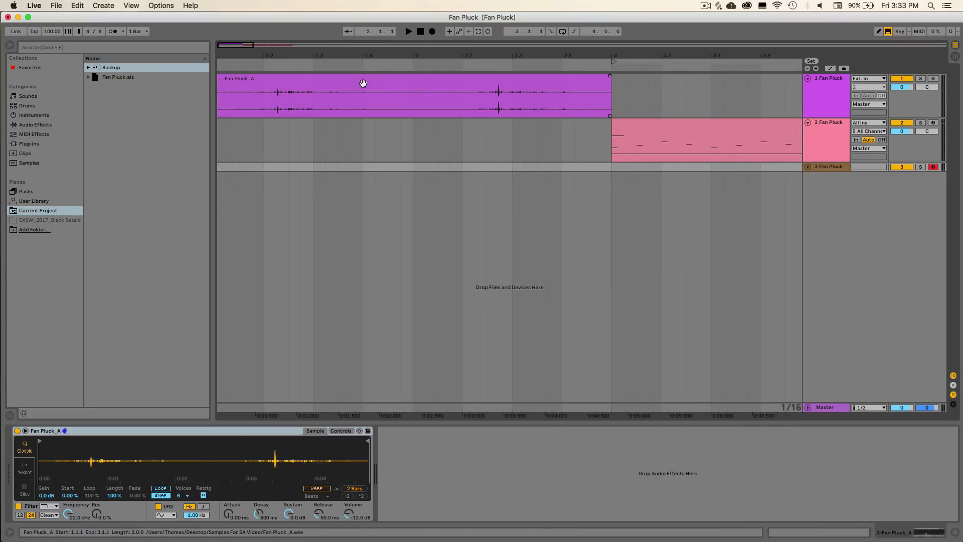
- Play the fan-noise clip briefly and stop playback
click(407, 31)
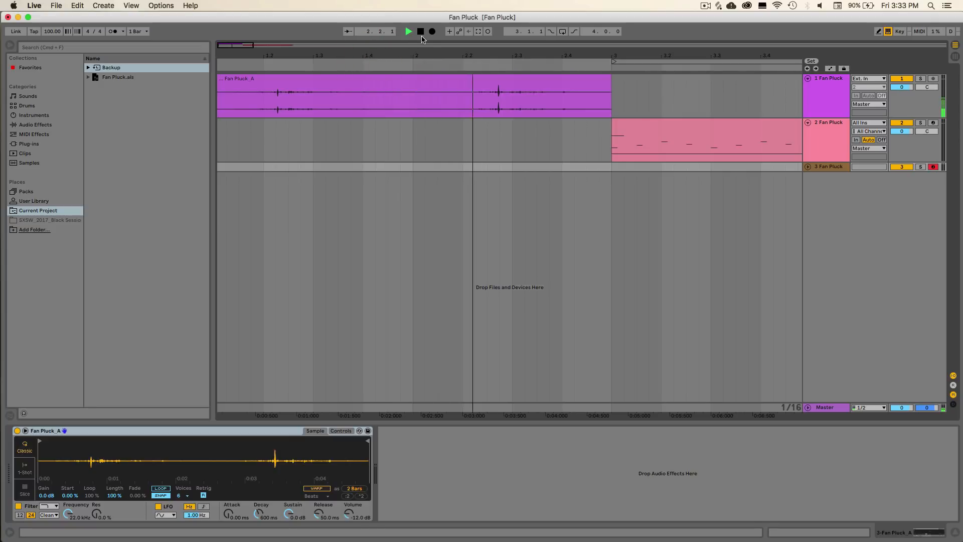
click(417, 31)
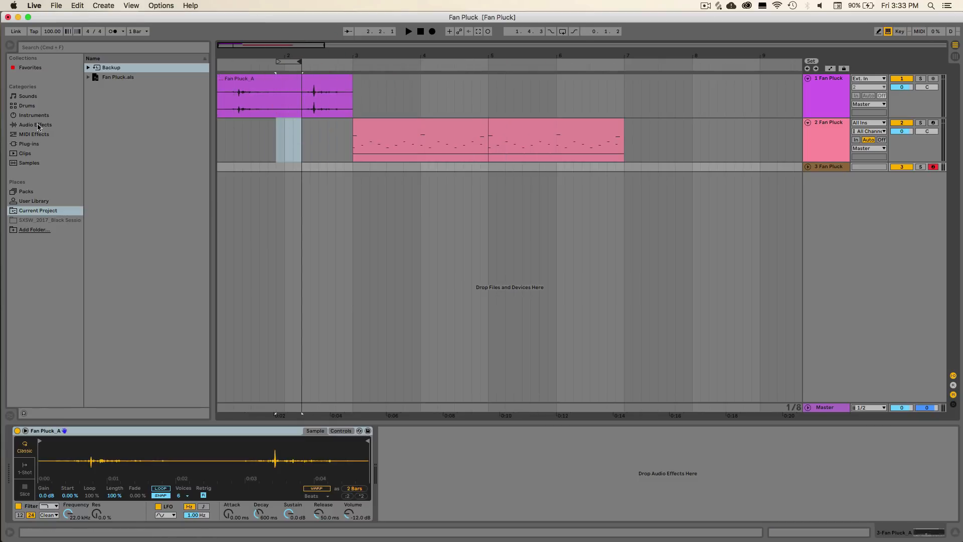
- Add a Spectrum analyser to the Master track and play the loop to view its frequencies
click(35, 124)
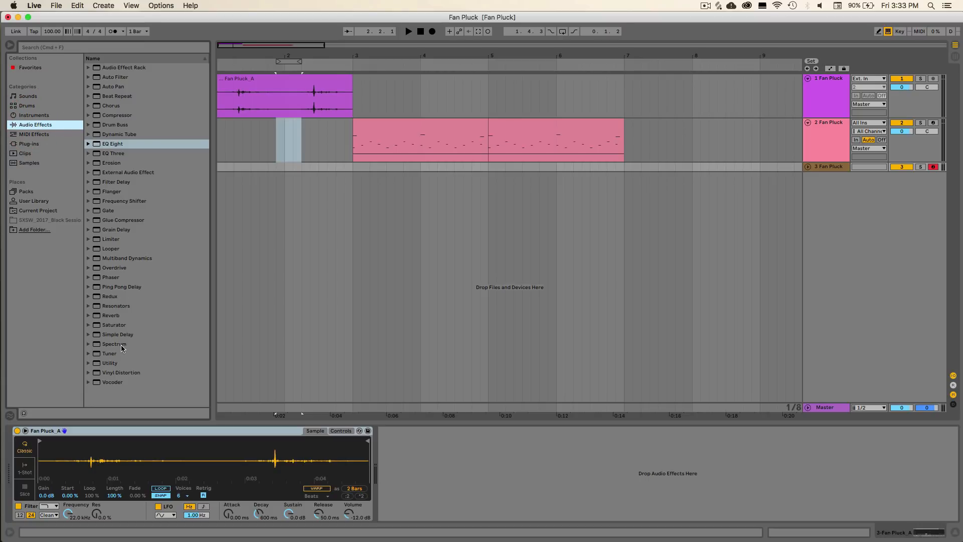
drag(113, 343, 397, 354)
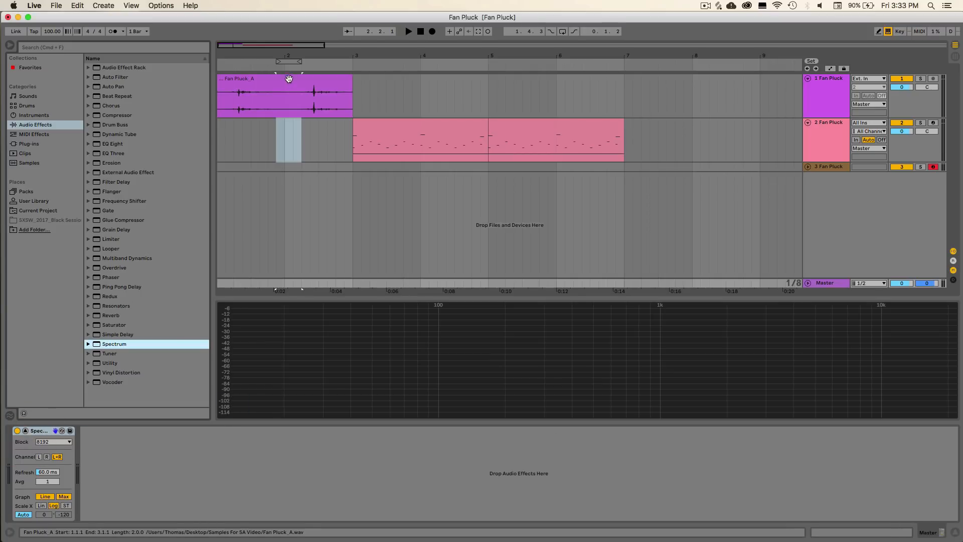
click(561, 31)
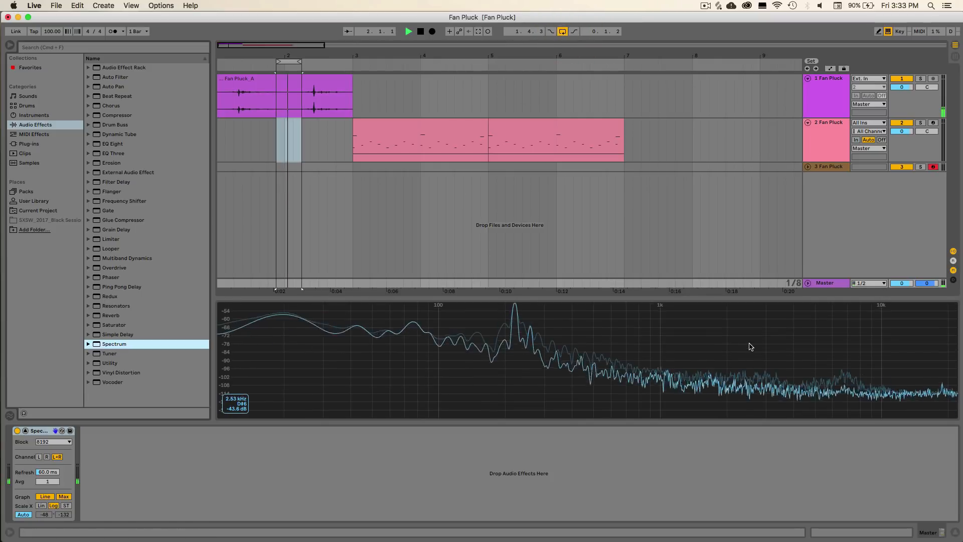
mouse_move(517, 313)
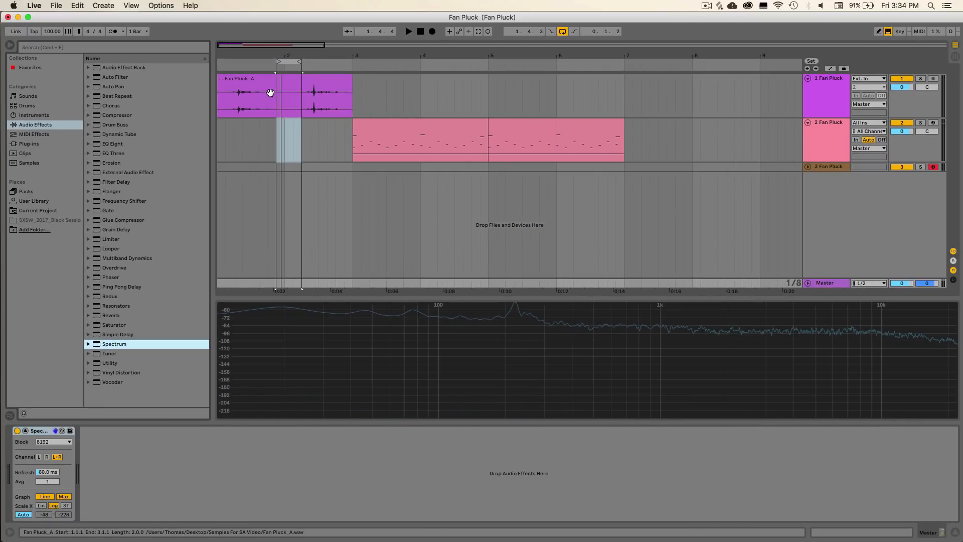
- Show the Simpler's Controls view and raise its volume to 25.7 dB
click(828, 166)
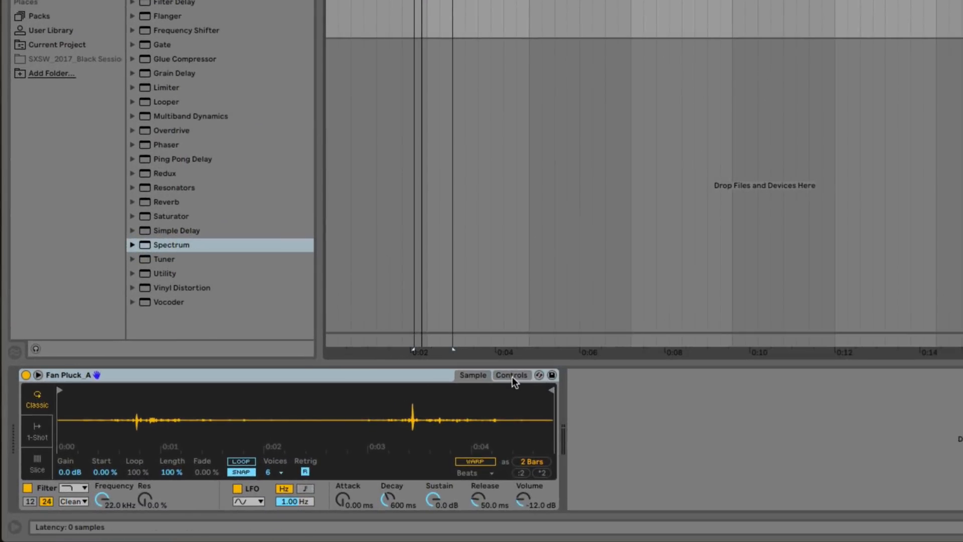
click(511, 375)
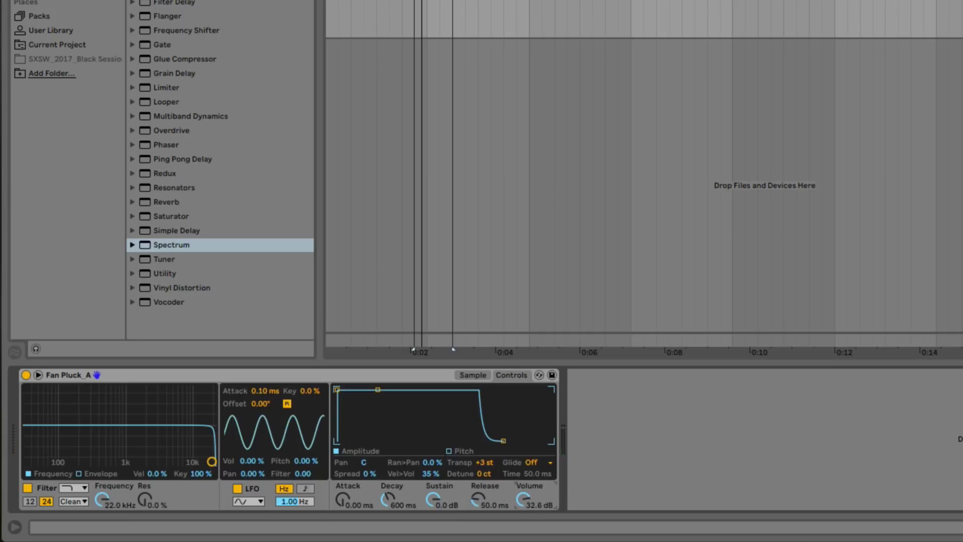
drag(530, 499, 547, 501)
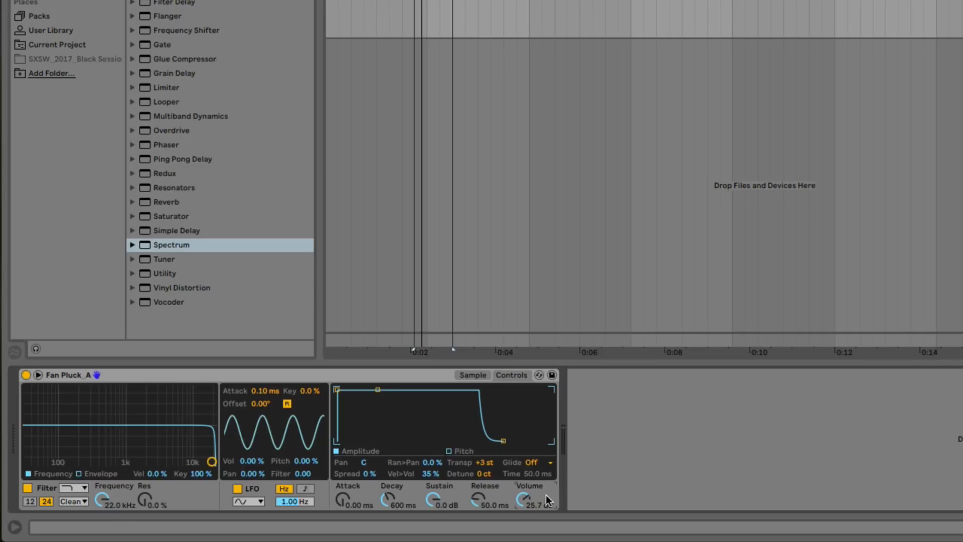
drag(529, 501, 526, 503)
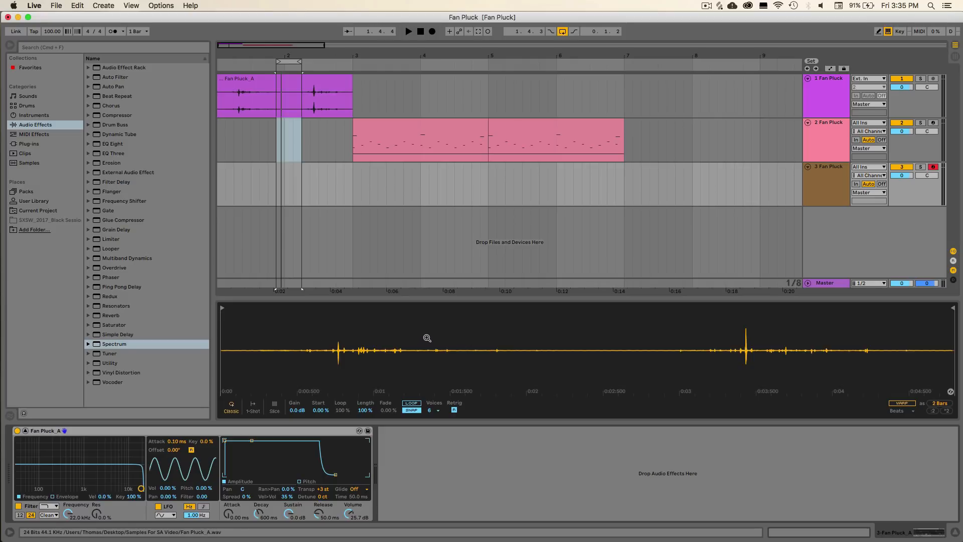
mouse_move(507, 343)
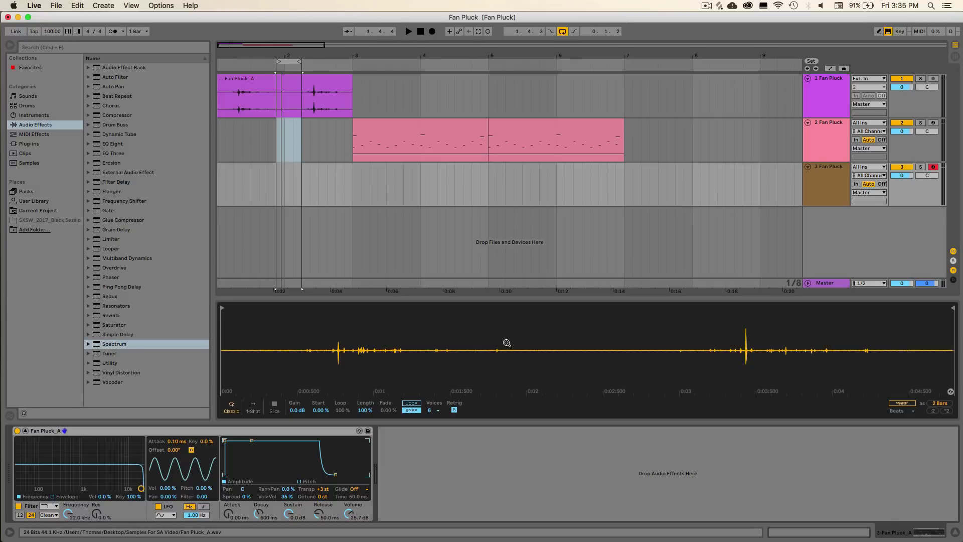
mouse_move(673, 335)
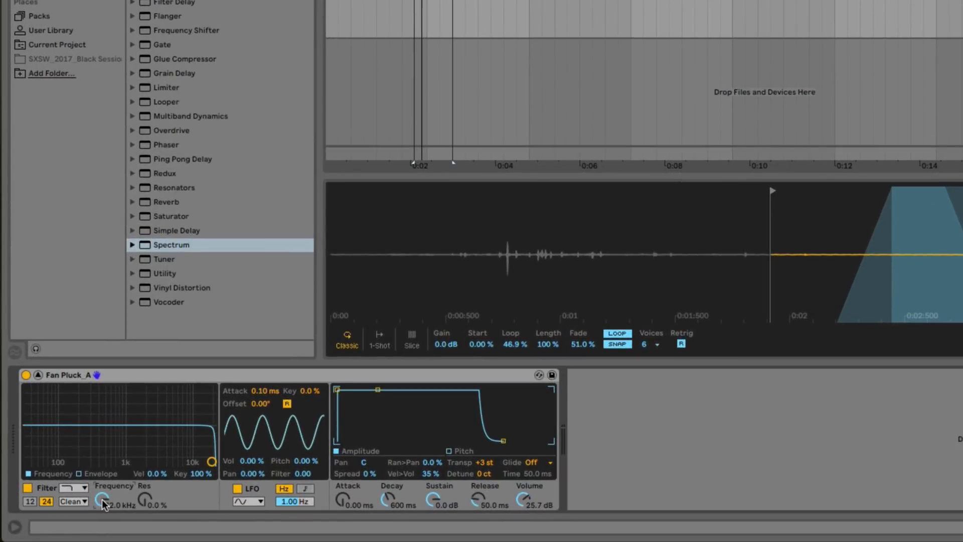
- Lower the filter cutoff to 9.03 kHz and stretch the amplitude release to 3.83 s
drag(103, 498, 104, 509)
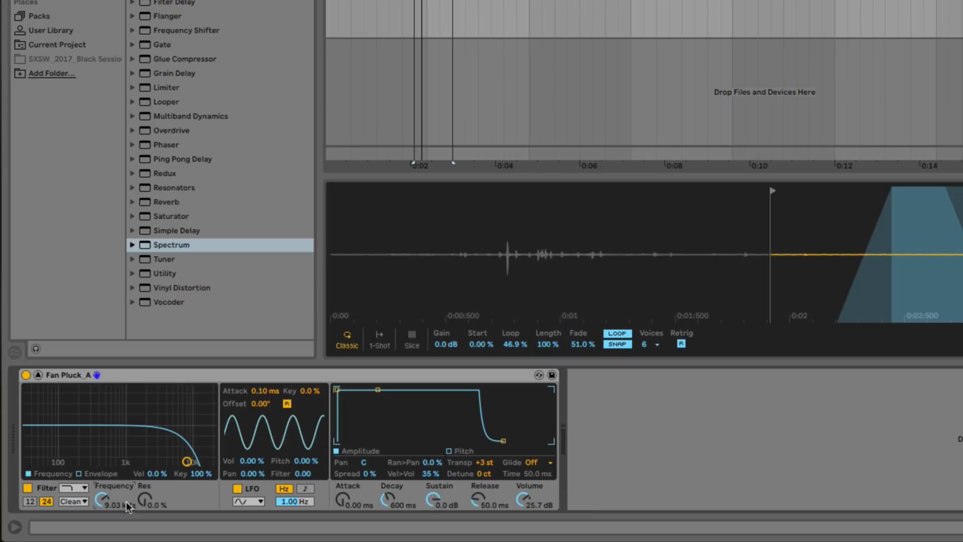
mouse_move(485, 510)
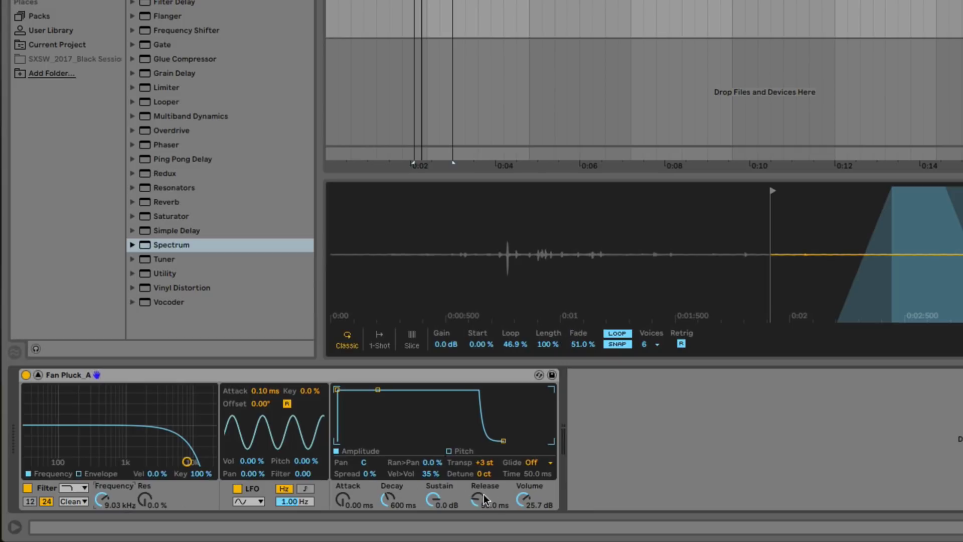
drag(484, 497, 485, 467)
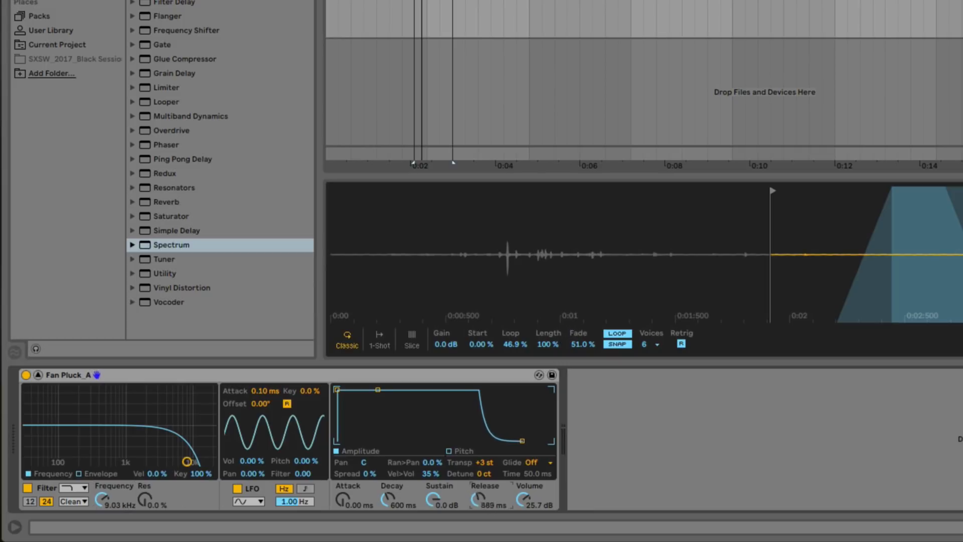
drag(486, 498, 485, 466)
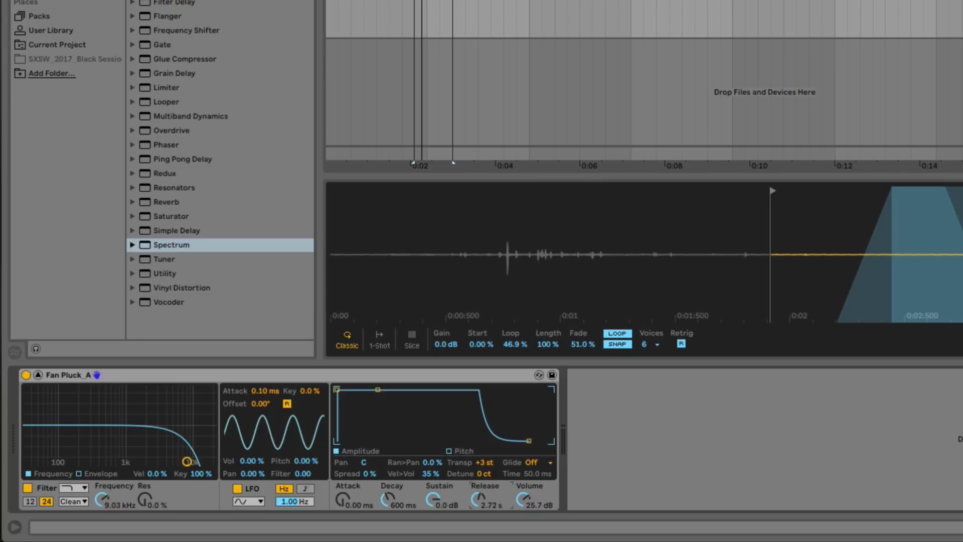
drag(485, 498, 485, 479)
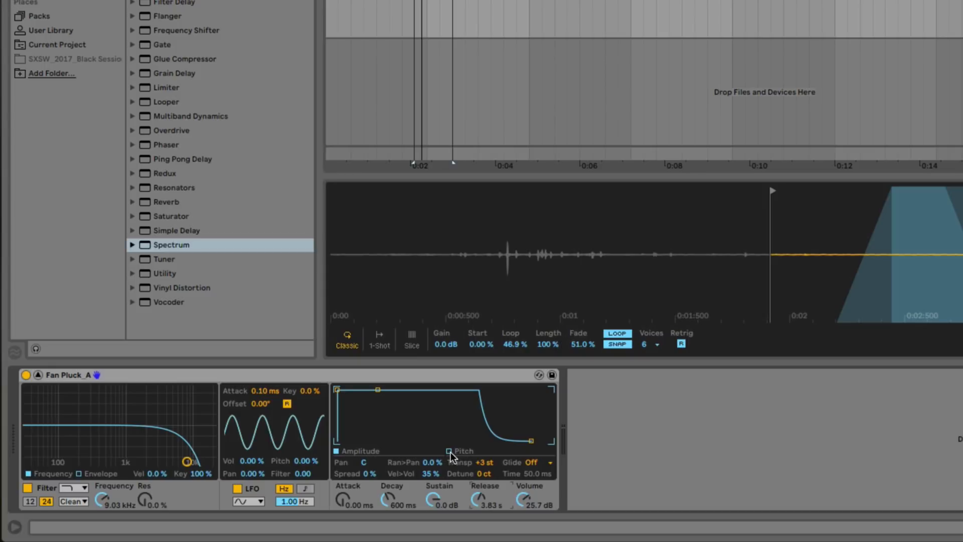
- Enable the pitch envelope at +48 st and shorten its decay to about 14 ms
click(450, 451)
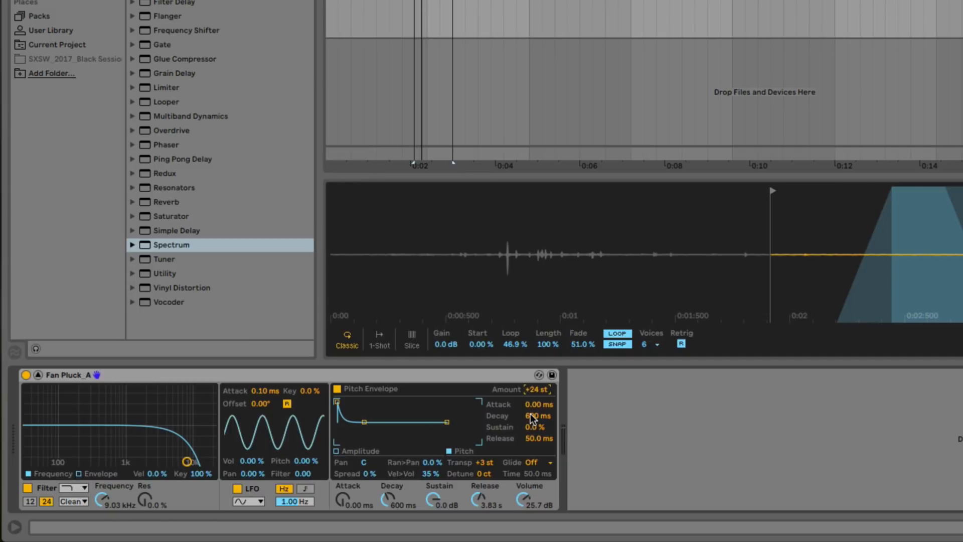
drag(537, 415, 538, 423)
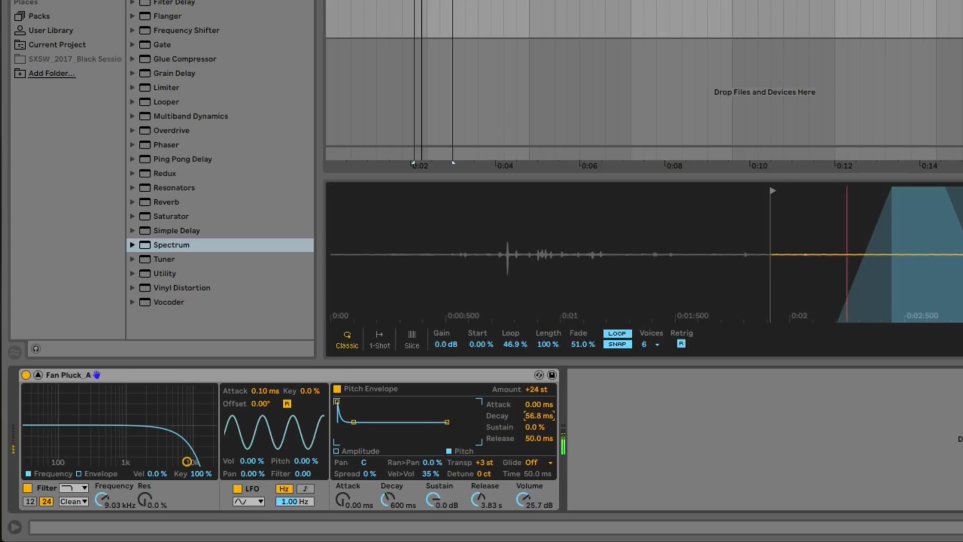
drag(537, 415, 537, 417)
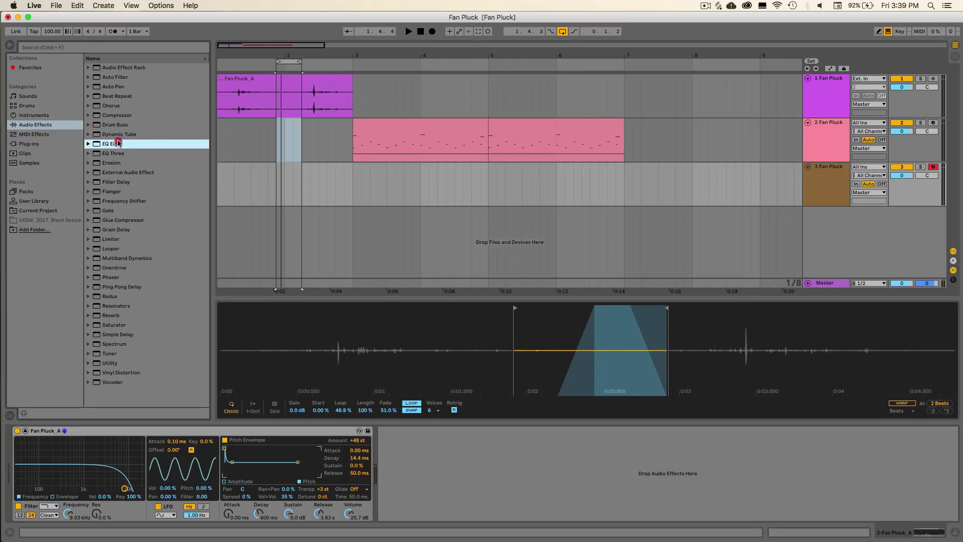
- Add EQ Eight after the Simpler with band 1 as a high-pass around 147 Hz
double_click(109, 144)
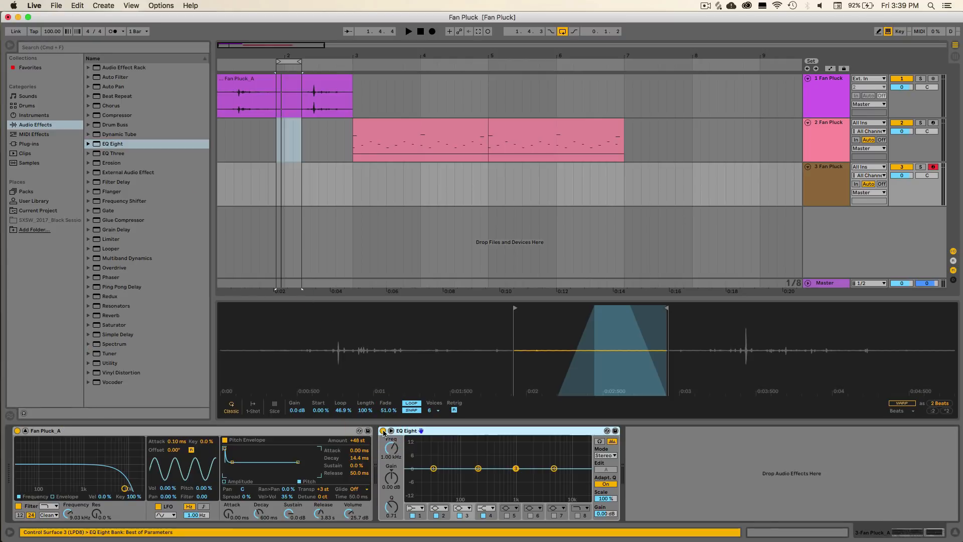
click(414, 508)
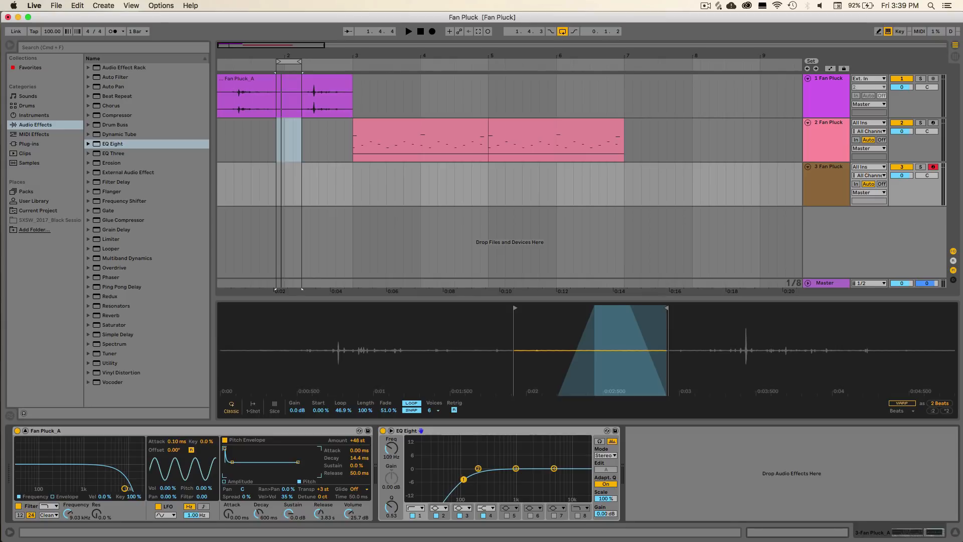
drag(463, 480, 471, 475)
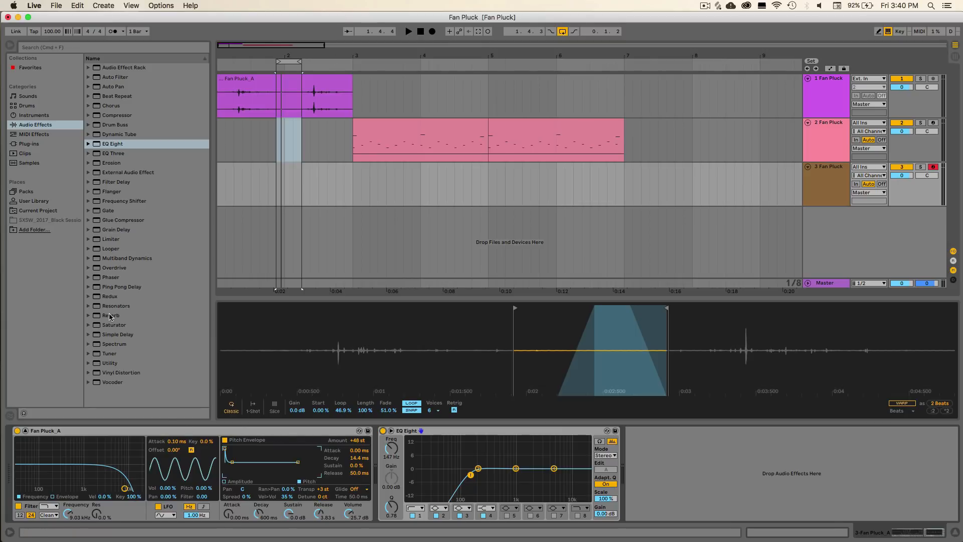
- Add a Reverb after the EQ Eight and lower its dry/wet mix to 43%
double_click(110, 315)
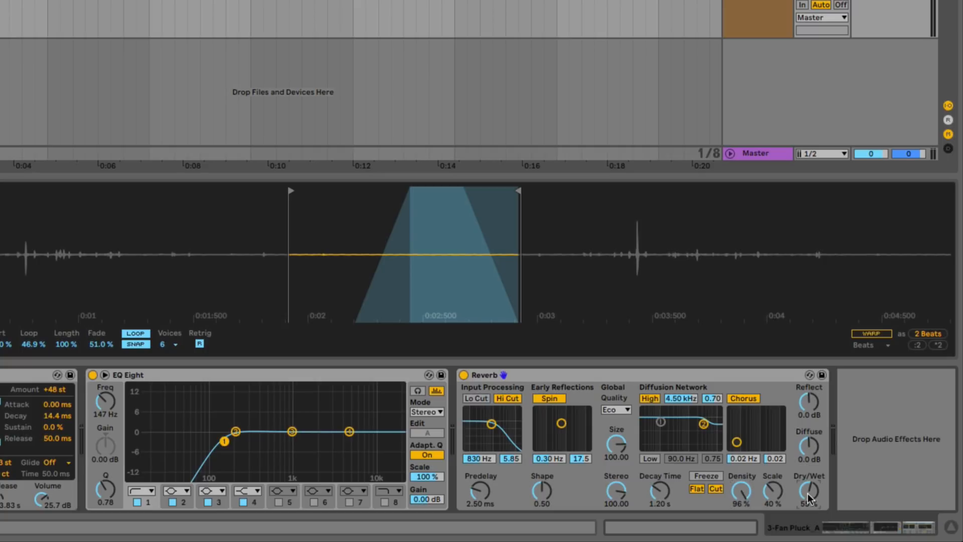
drag(809, 491, 810, 504)
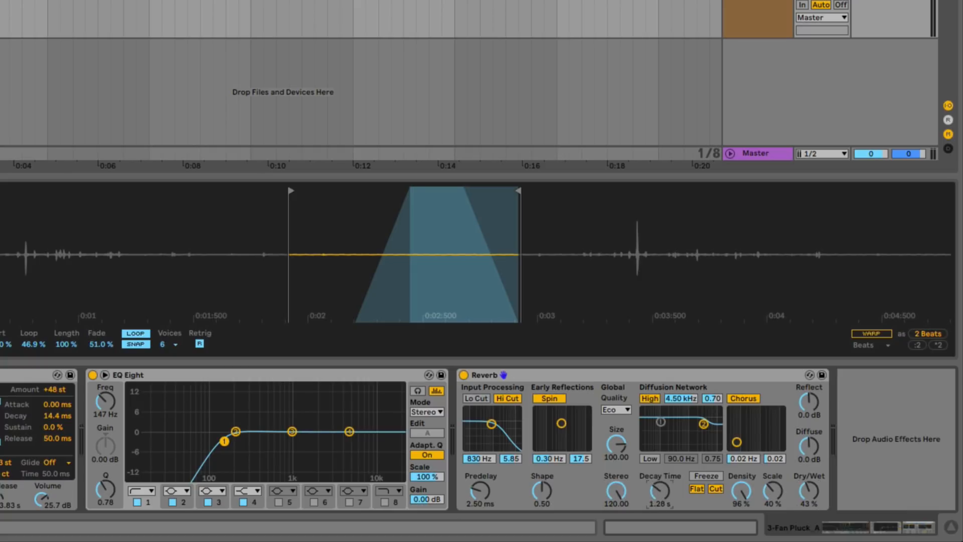
mouse_move(663, 494)
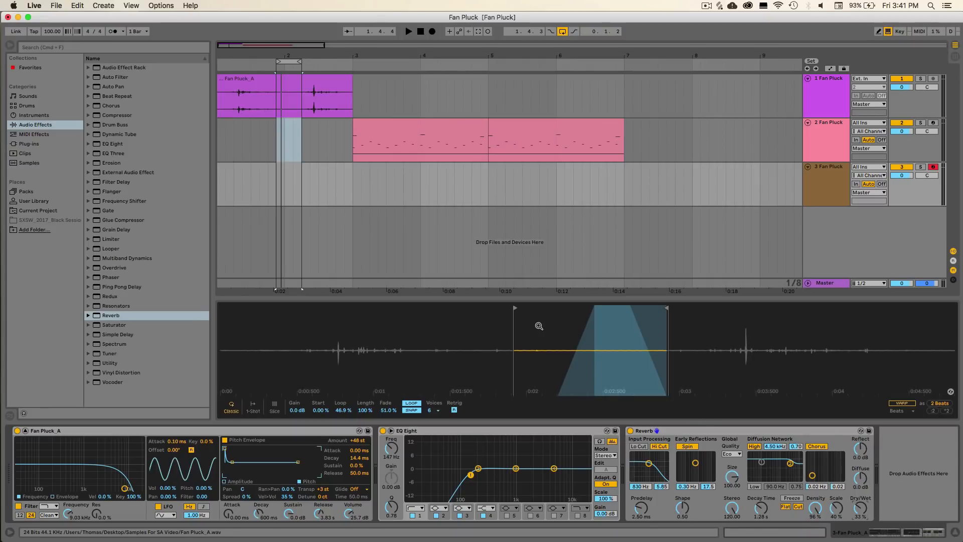
mouse_move(571, 341)
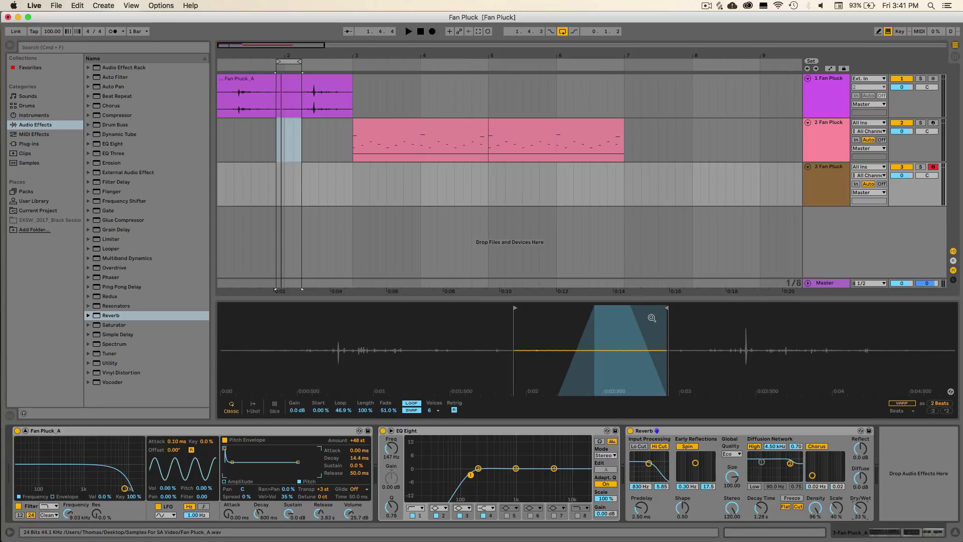
- Shift the Simpler's sample start later to around the 2.5-second mark
drag(666, 307, 765, 308)
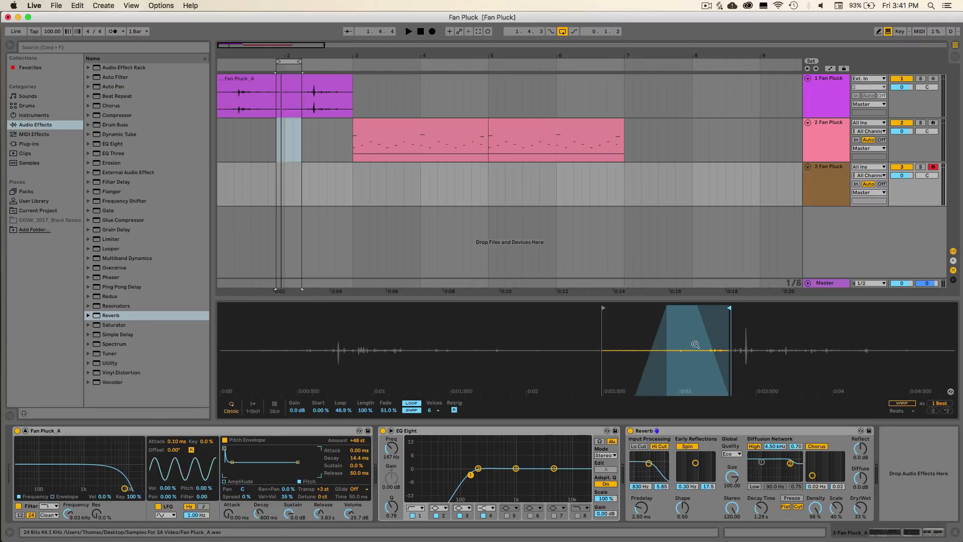
mouse_move(680, 368)
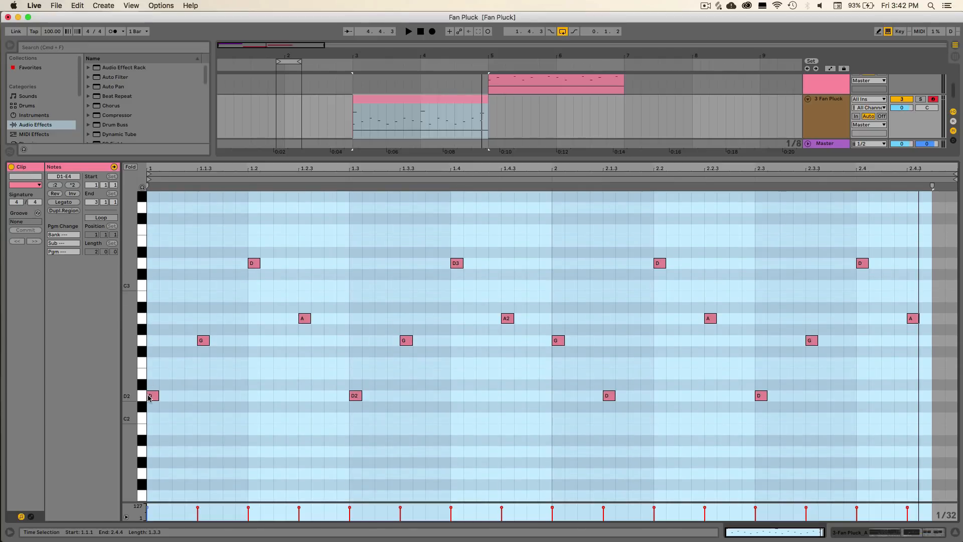
mouse_move(297, 314)
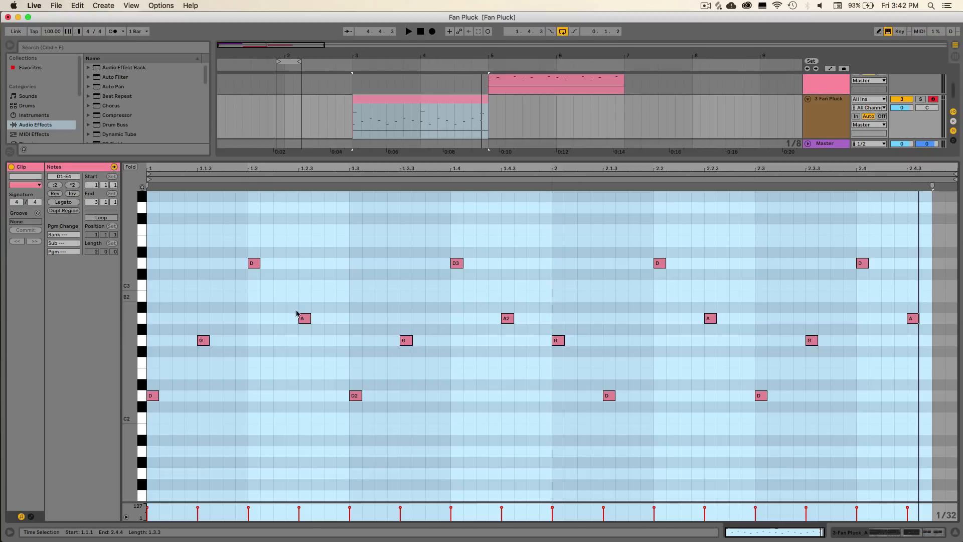
mouse_move(684, 339)
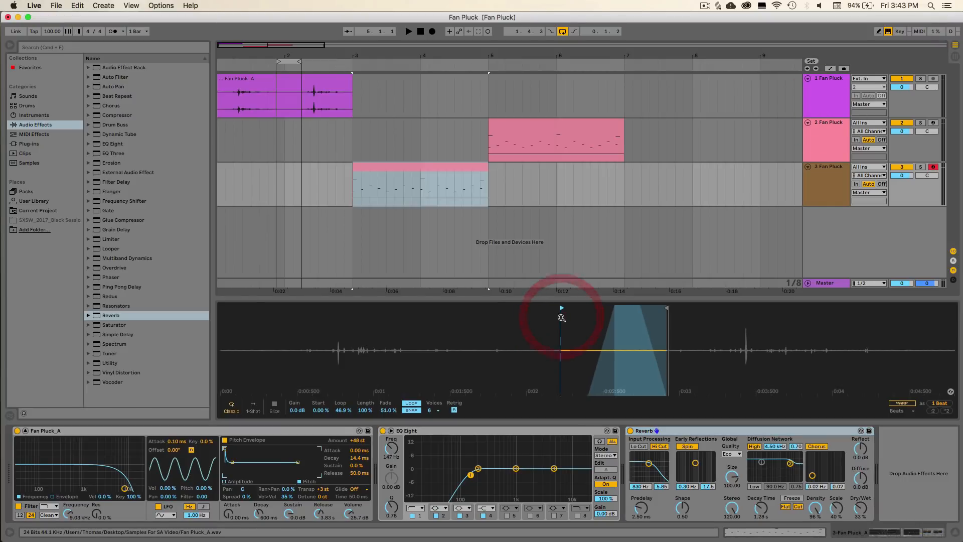
- Play the arrangement to hear the Fan Pluck melody through its effects, then stop playback
click(407, 31)
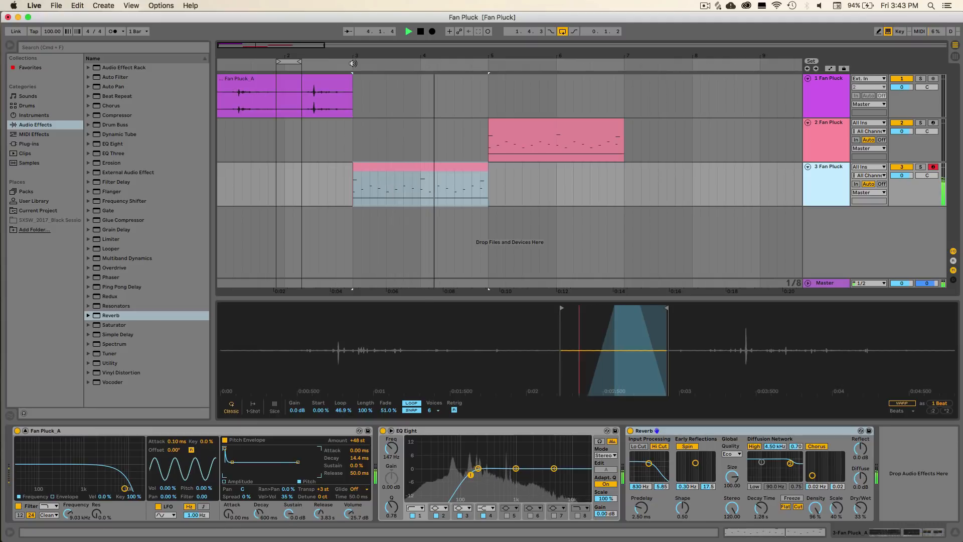
click(419, 31)
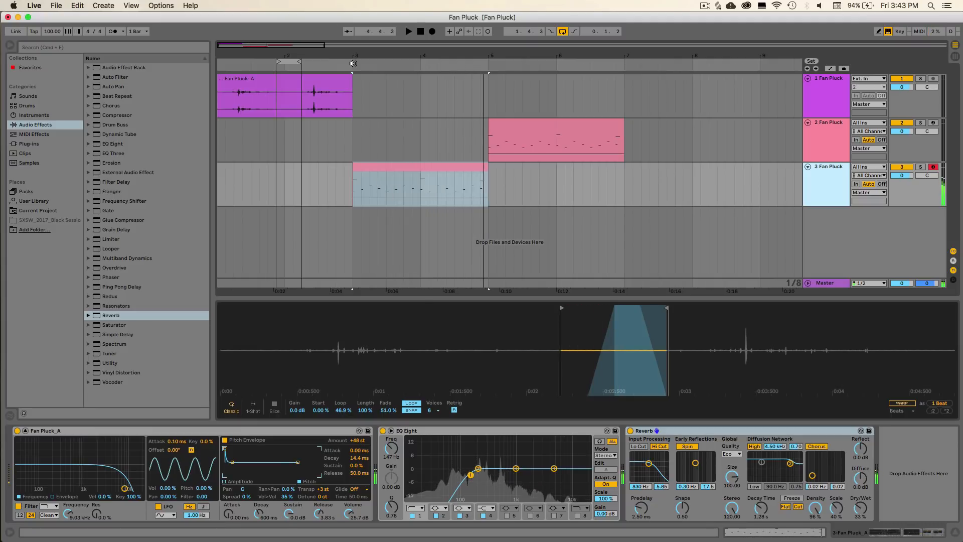